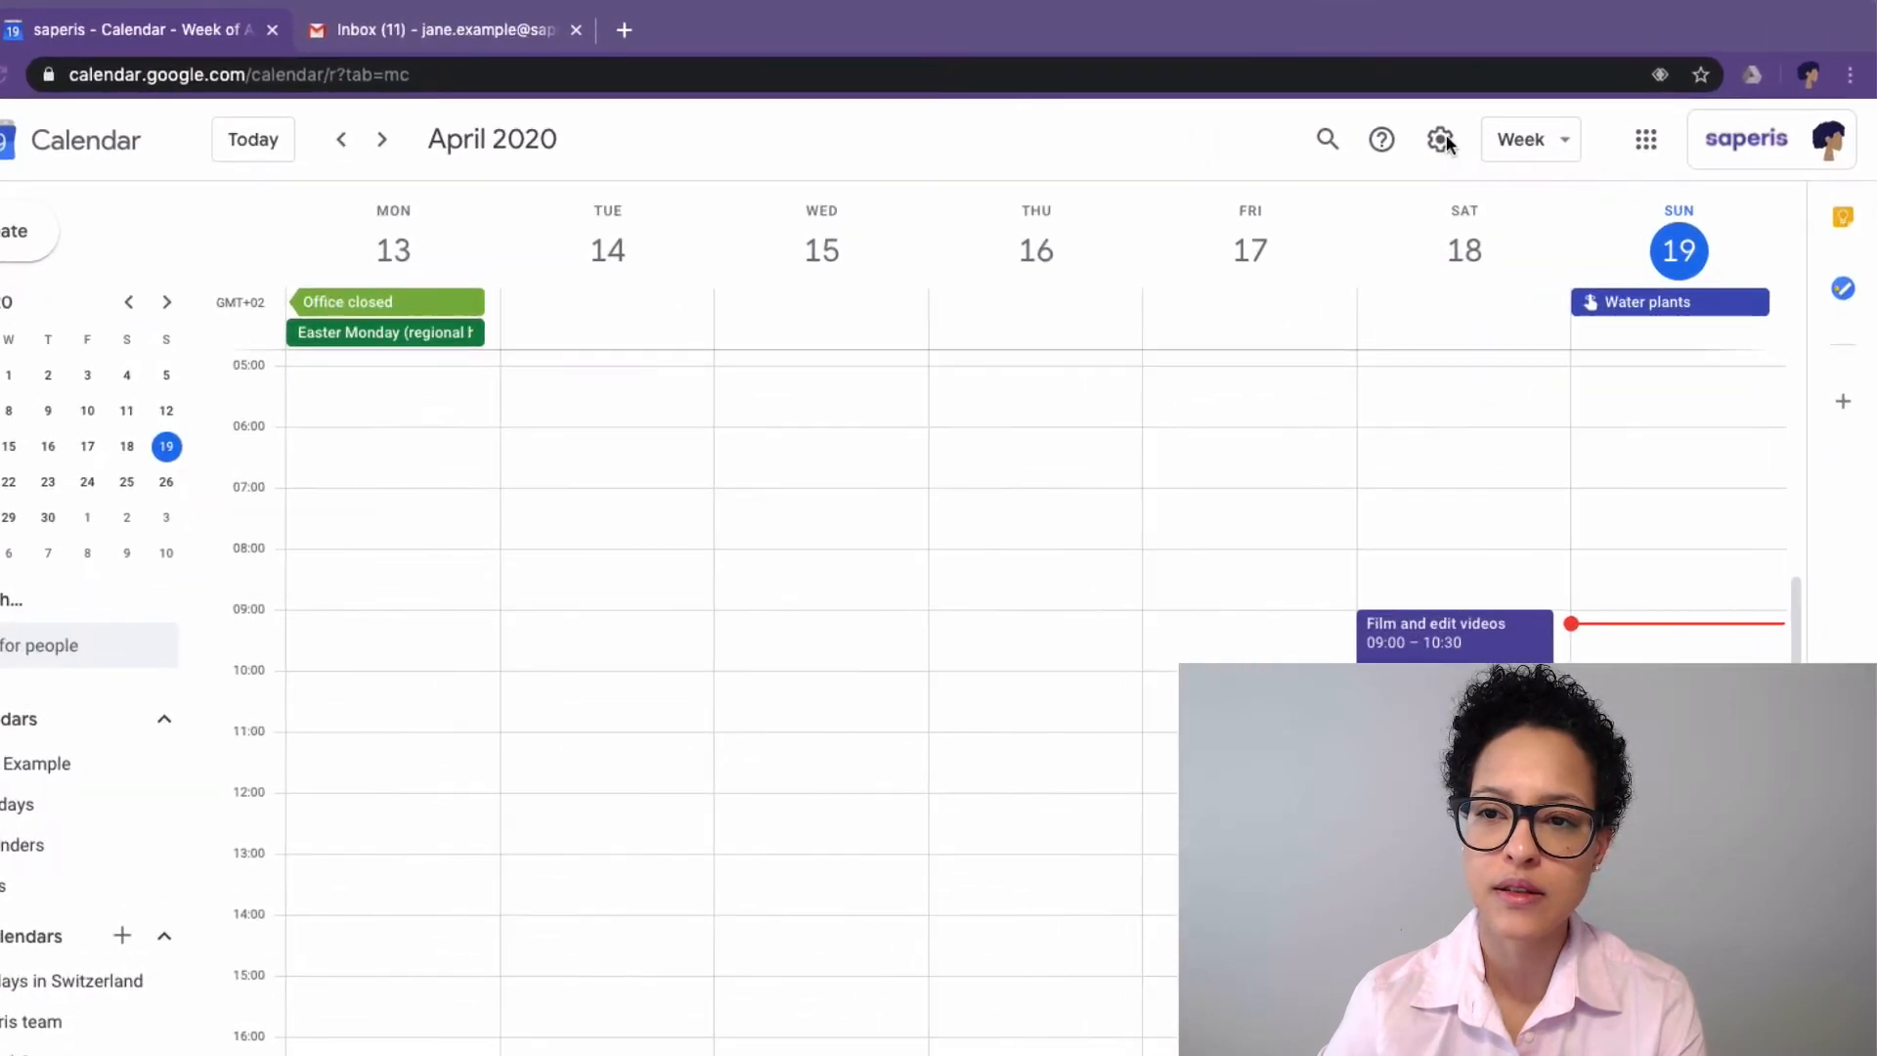
Step: Go from the gear menu to Google Calendar's Settings page
{"action": "left_click", "coordinate": [1441, 139]}
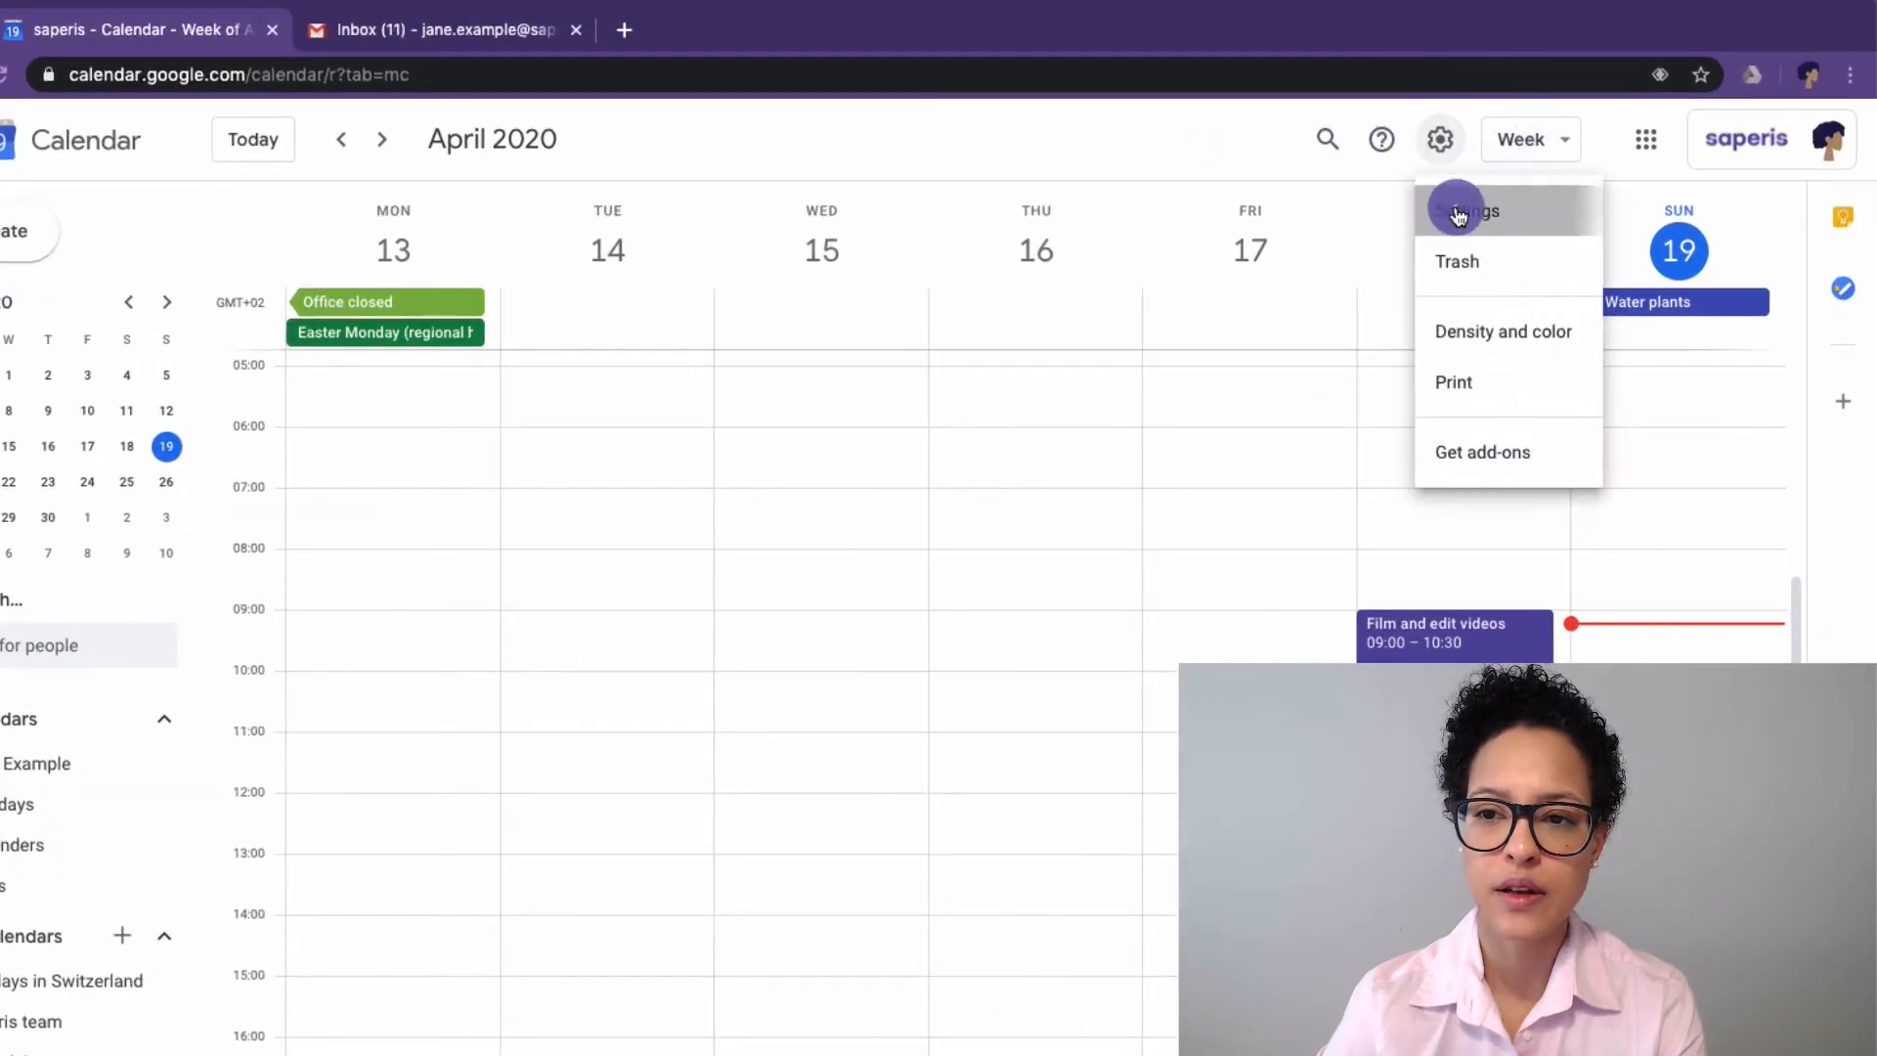
{"action": "left_click", "coordinate": [1473, 211]}
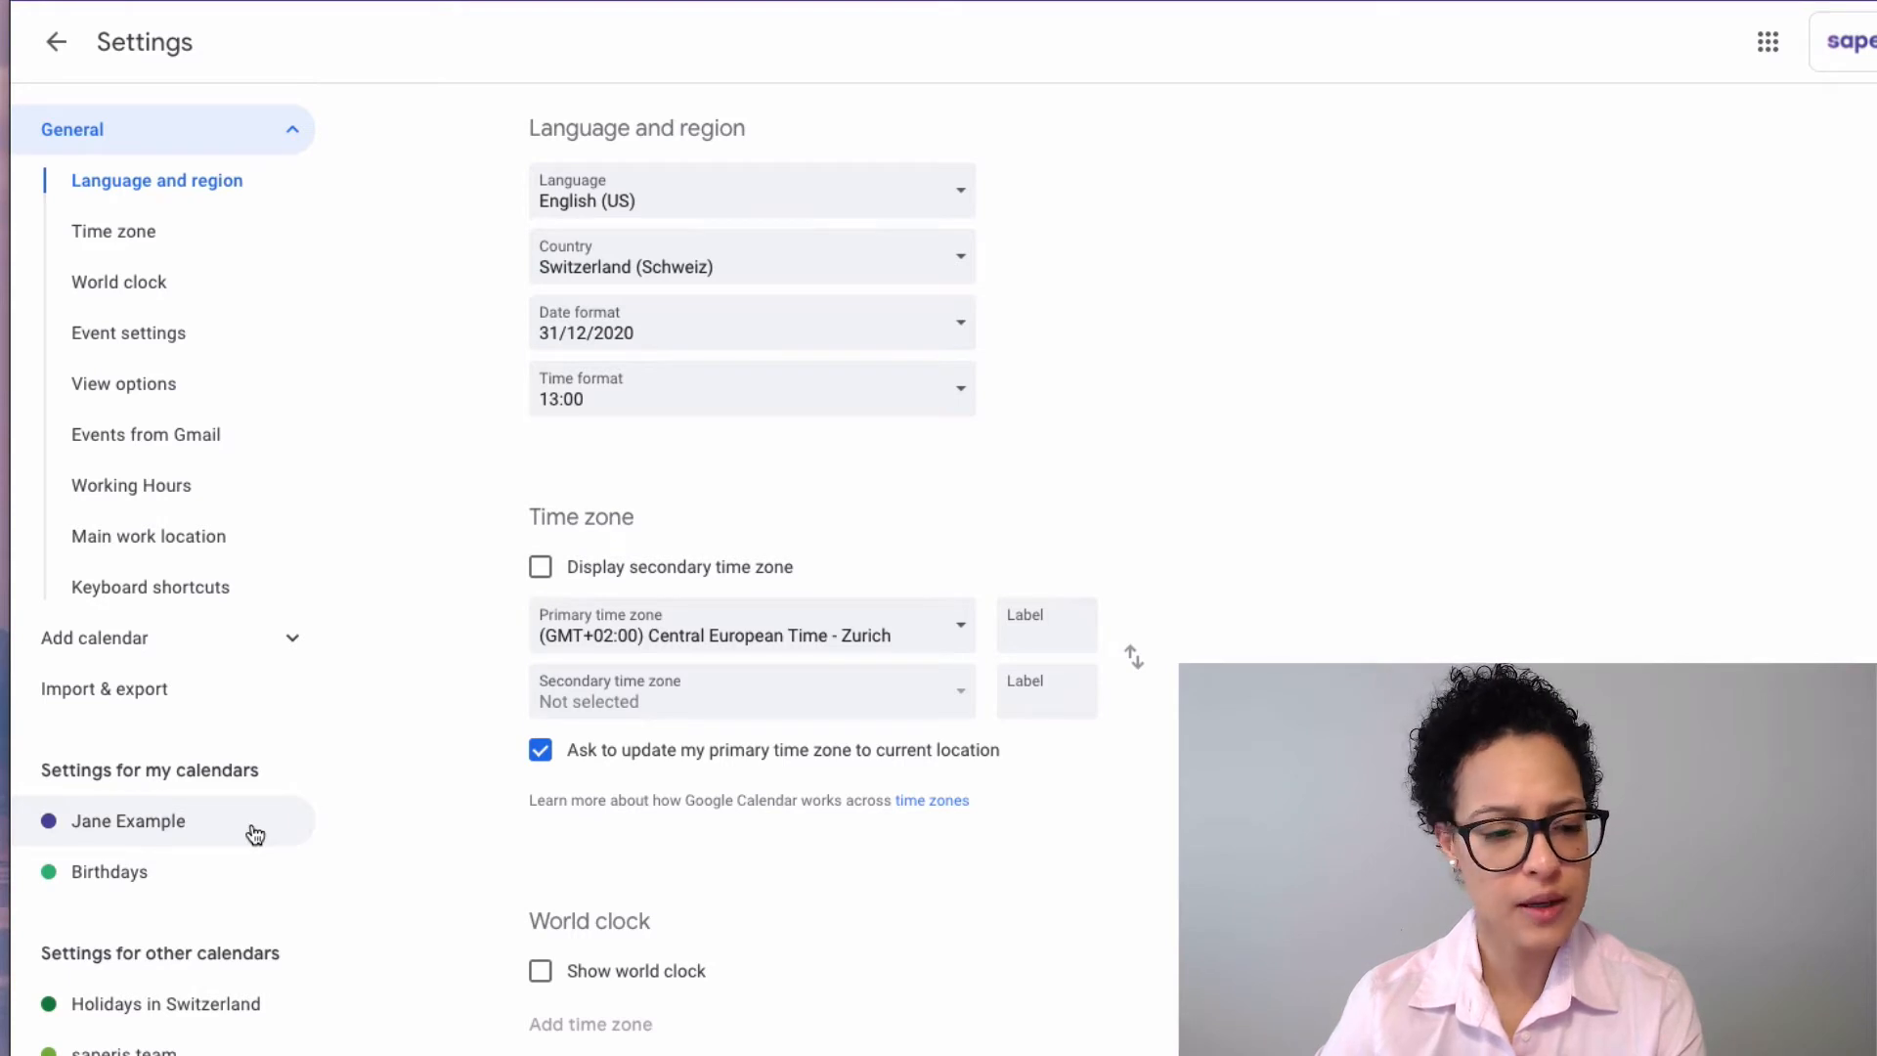
Step: Reach your own calendar's Other notifications and show the Daily agenda email choices
{"action": "left_click", "coordinate": [129, 820]}
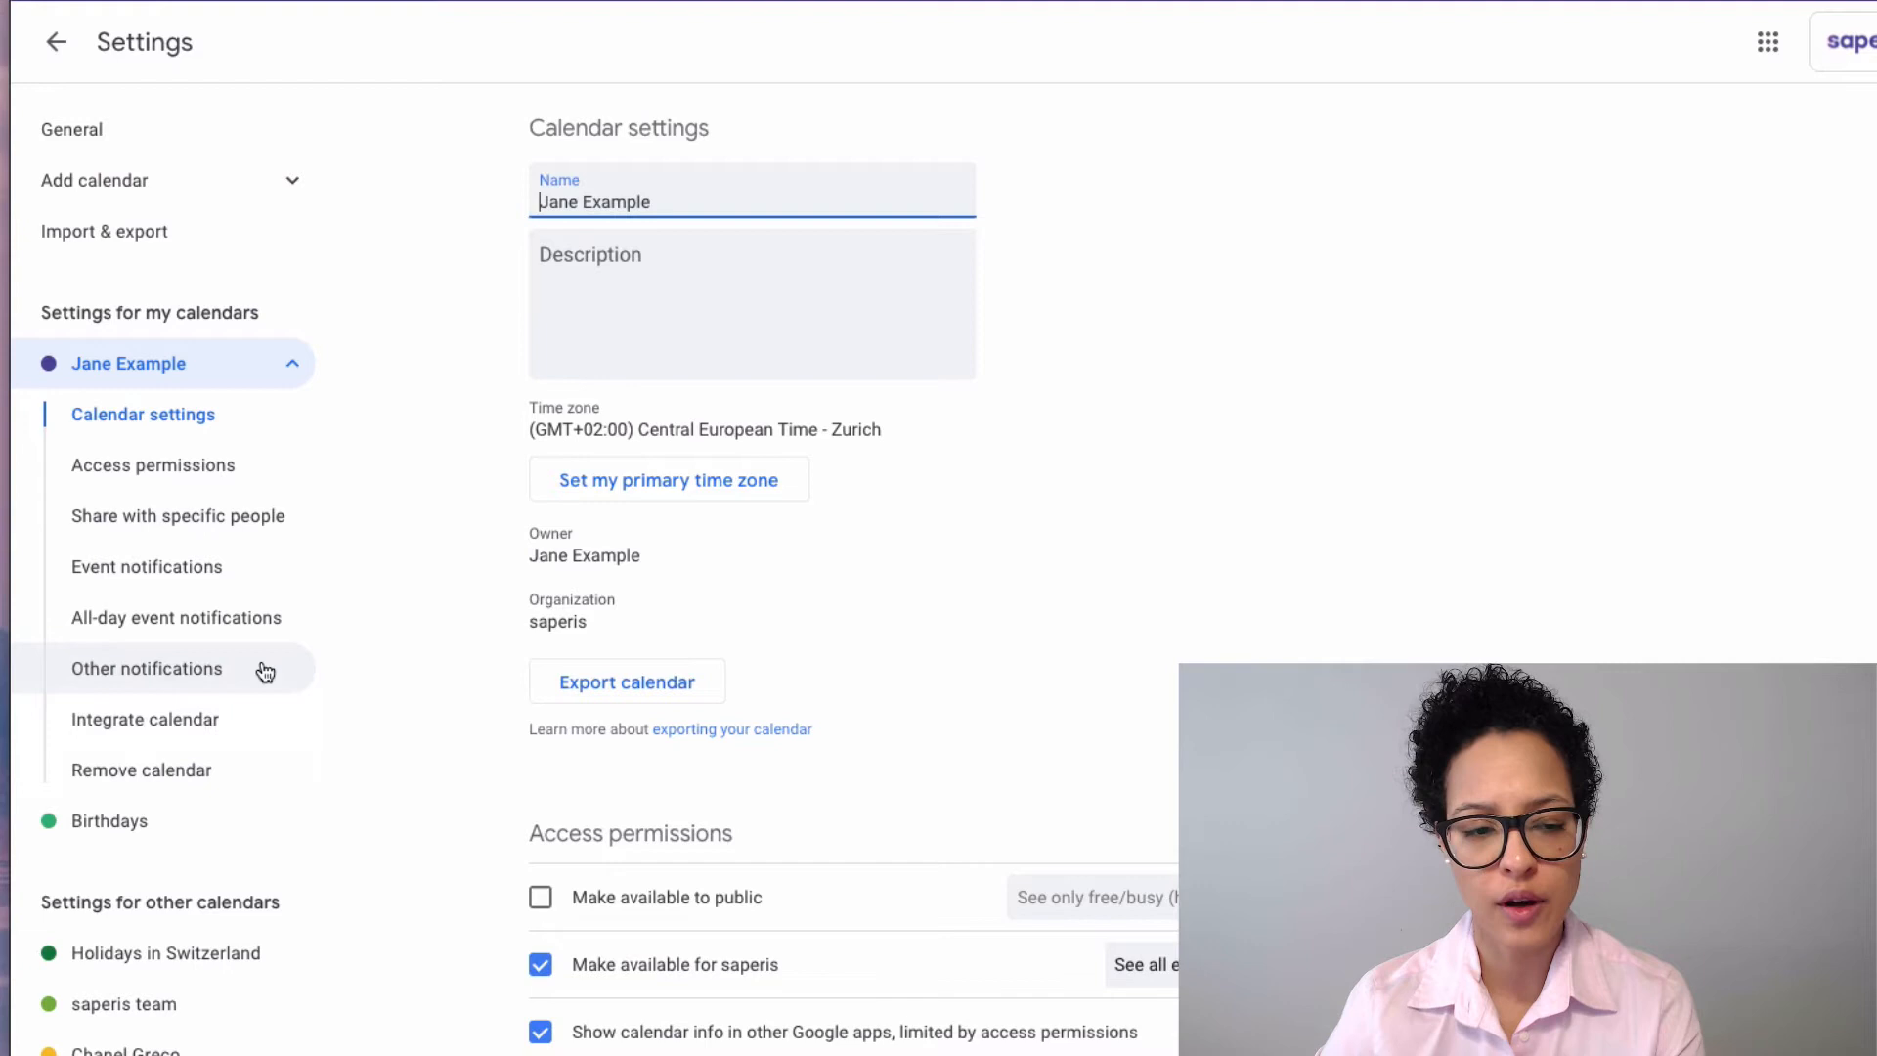
{"action": "left_click", "coordinate": [147, 669]}
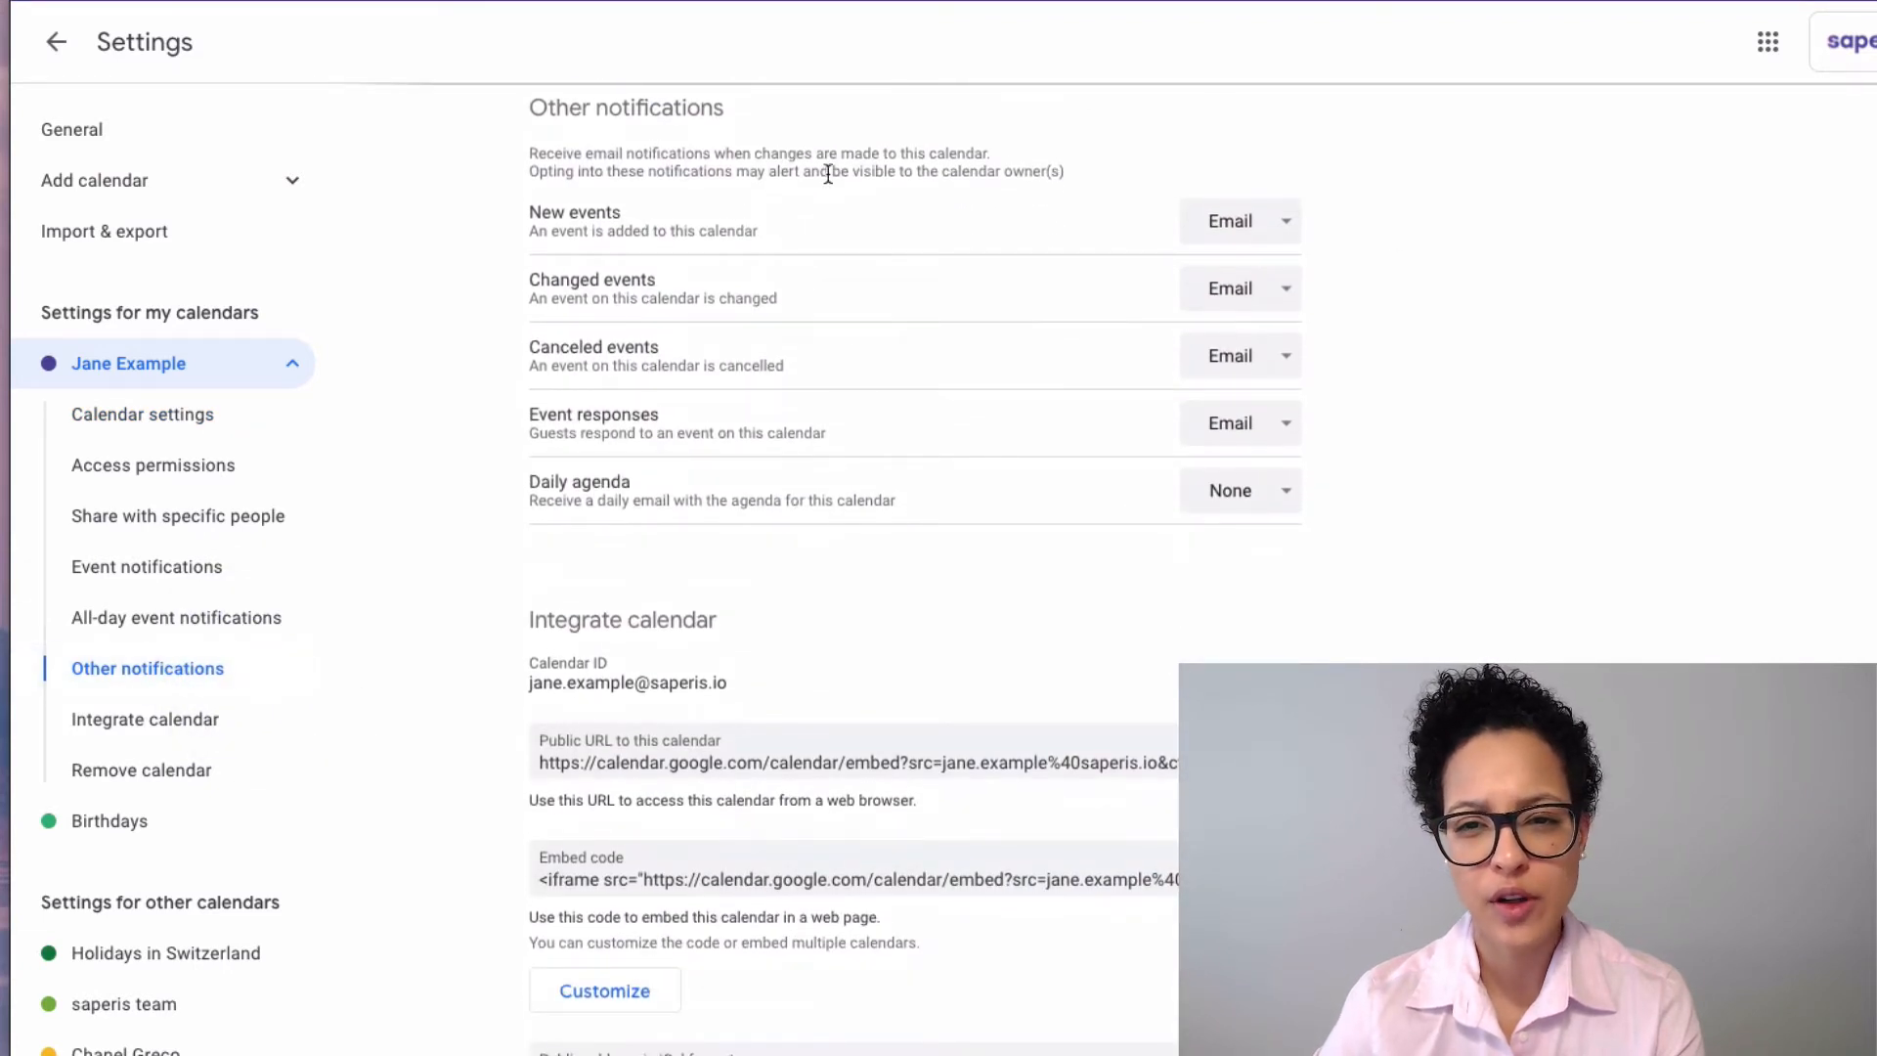
{"action": "mouse_move", "coordinate": [975, 586]}
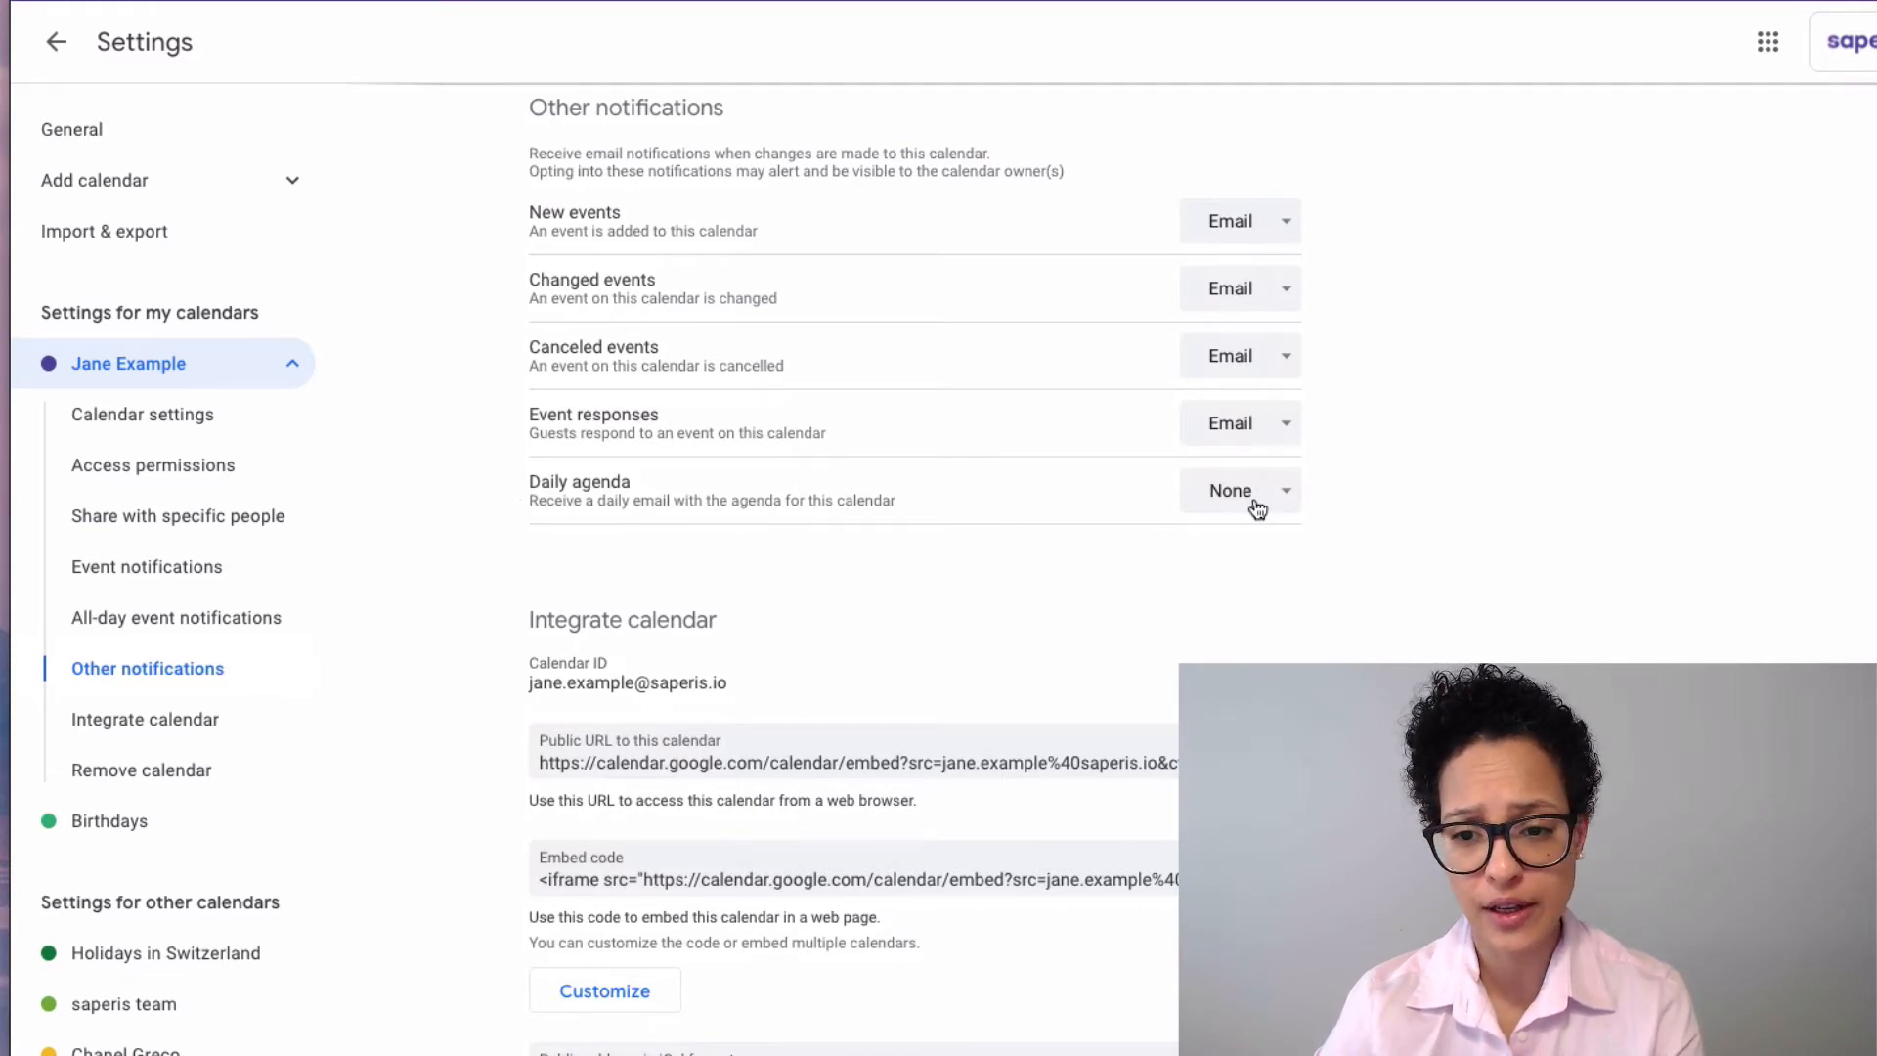
{"action": "left_click", "coordinate": [1240, 489]}
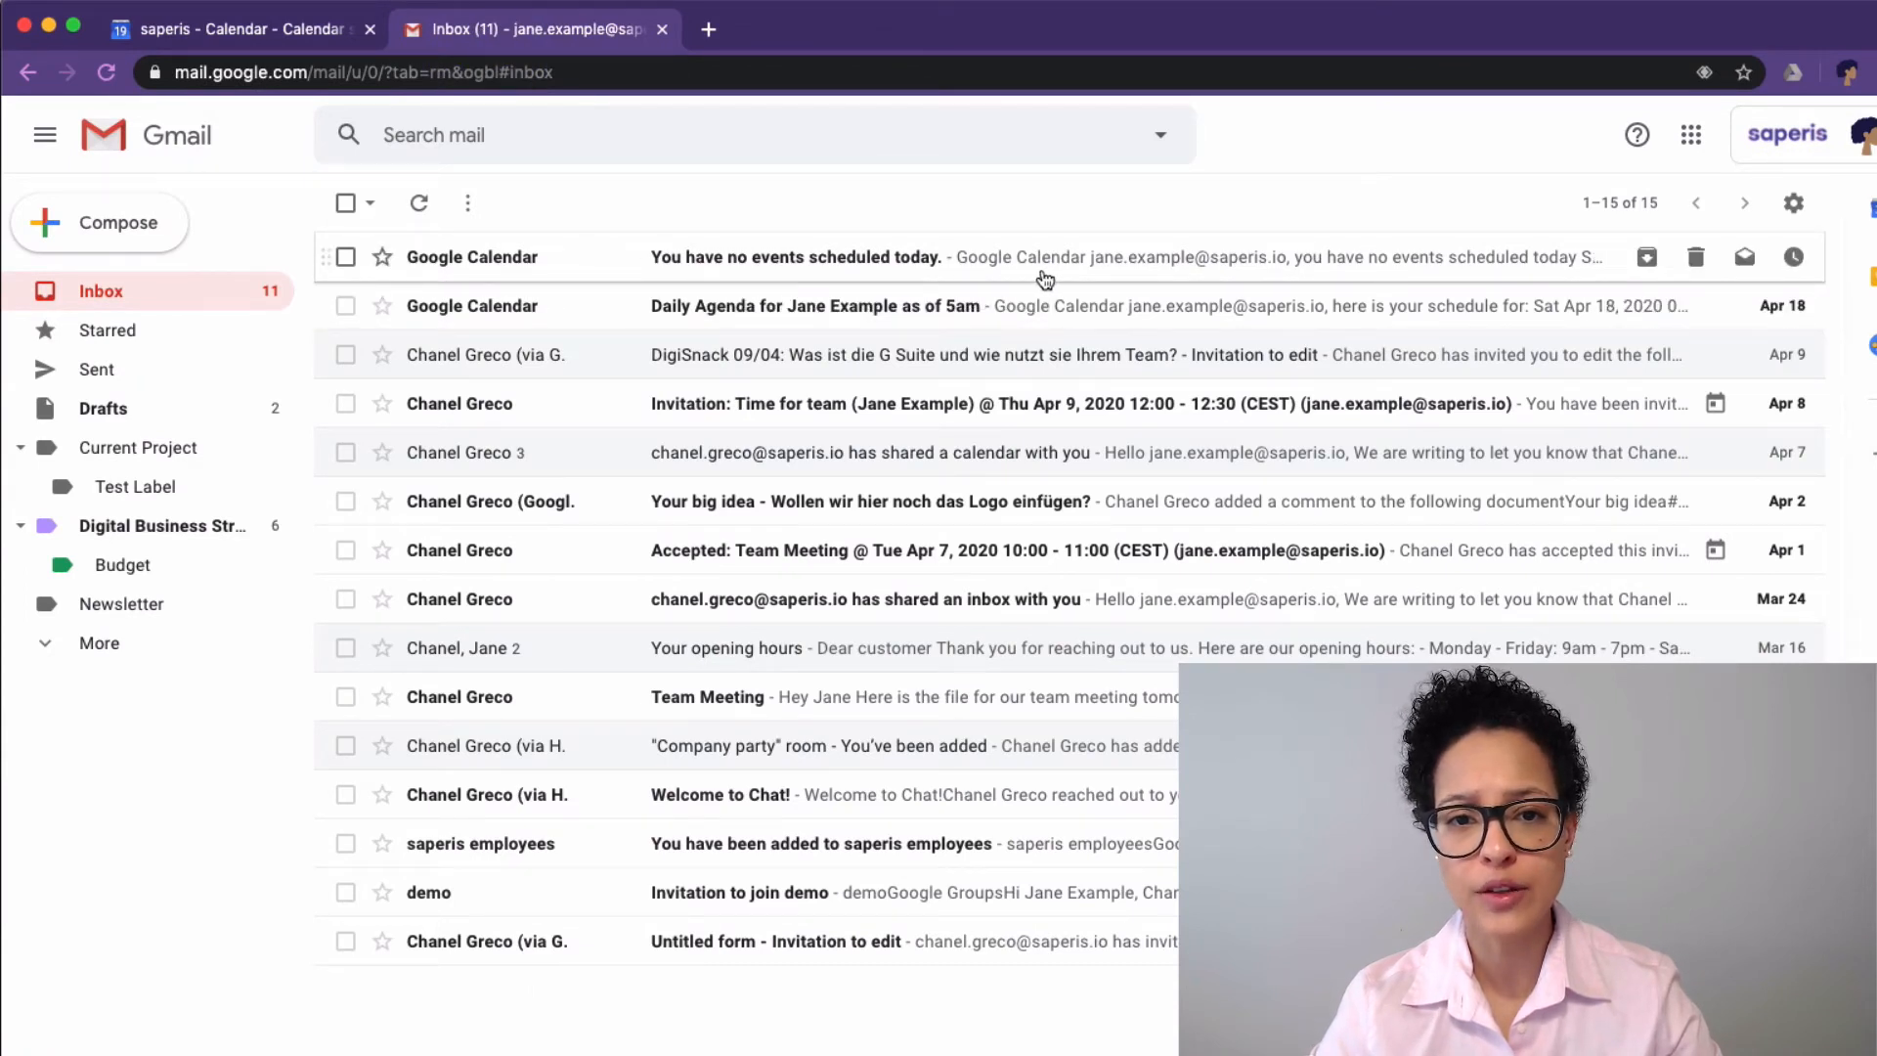
Step: Read the Google Calendar email 'You have no events scheduled today.'
{"action": "left_click", "coordinate": [796, 256]}
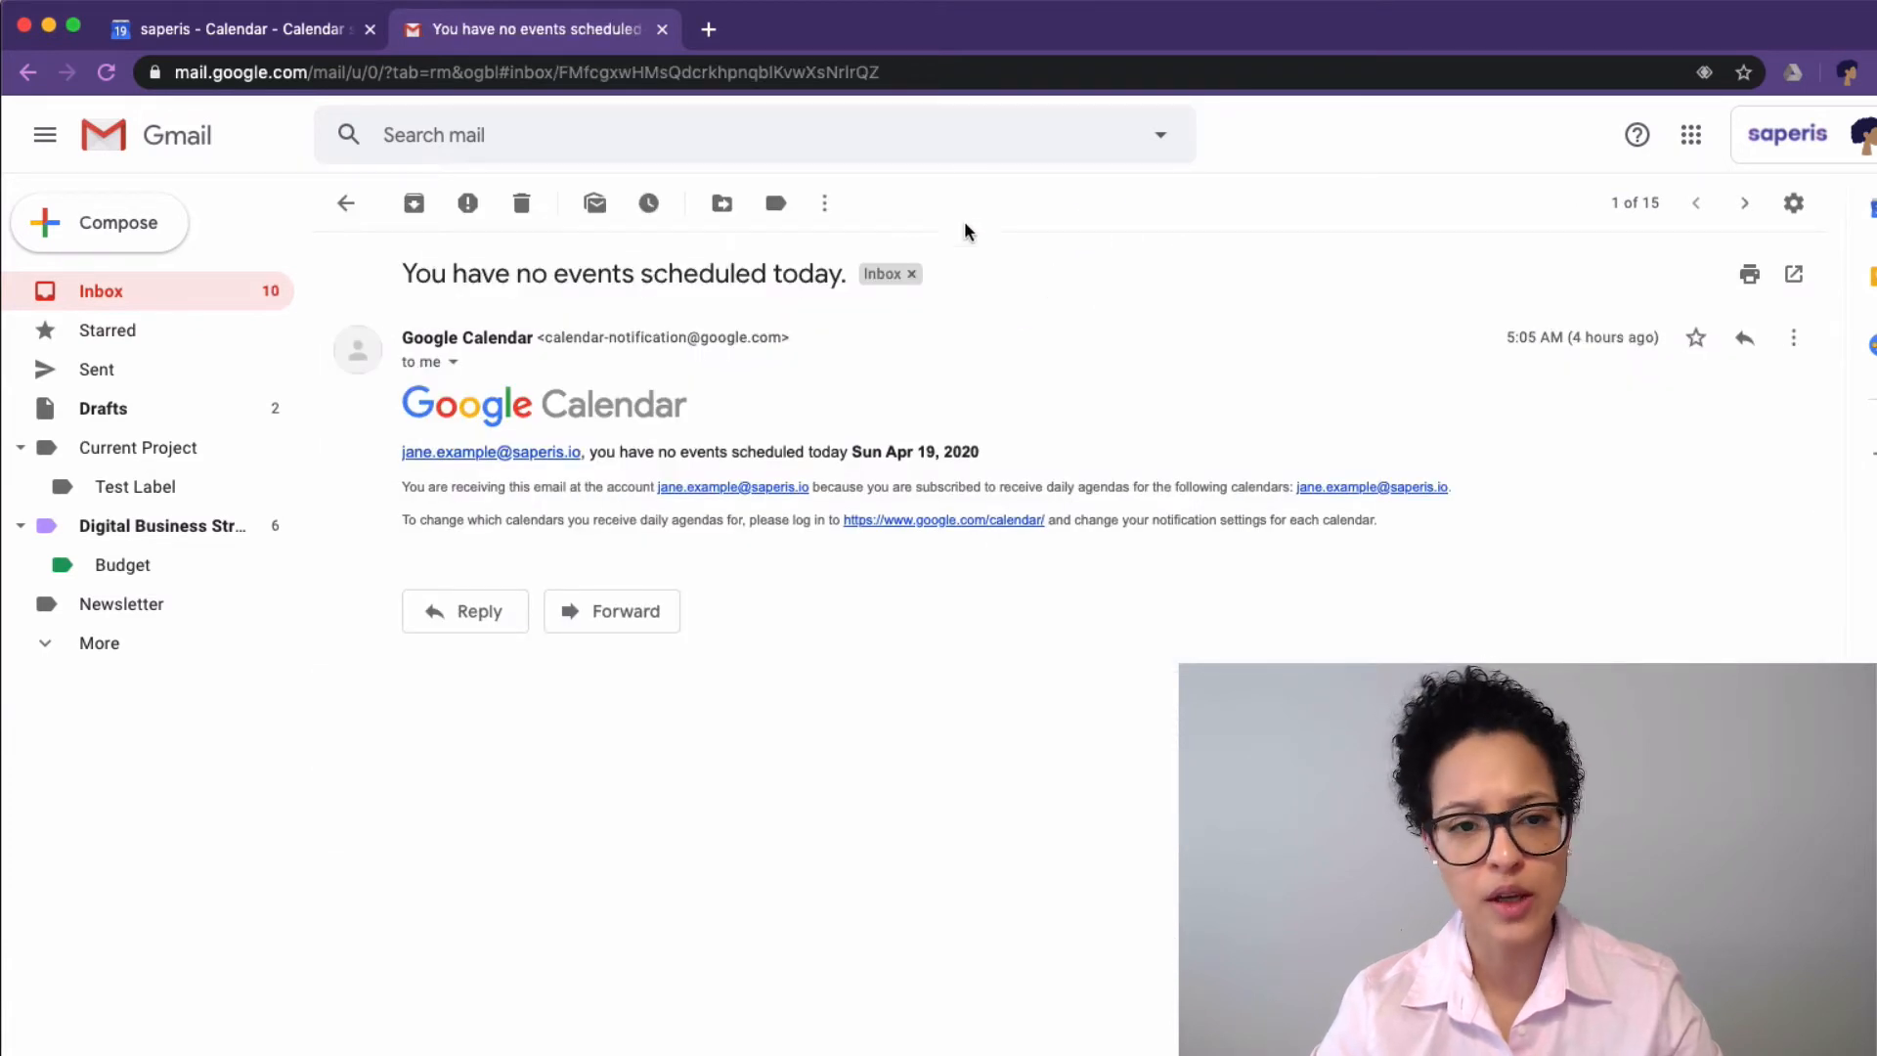
{"action": "mouse_move", "coordinate": [346, 201]}
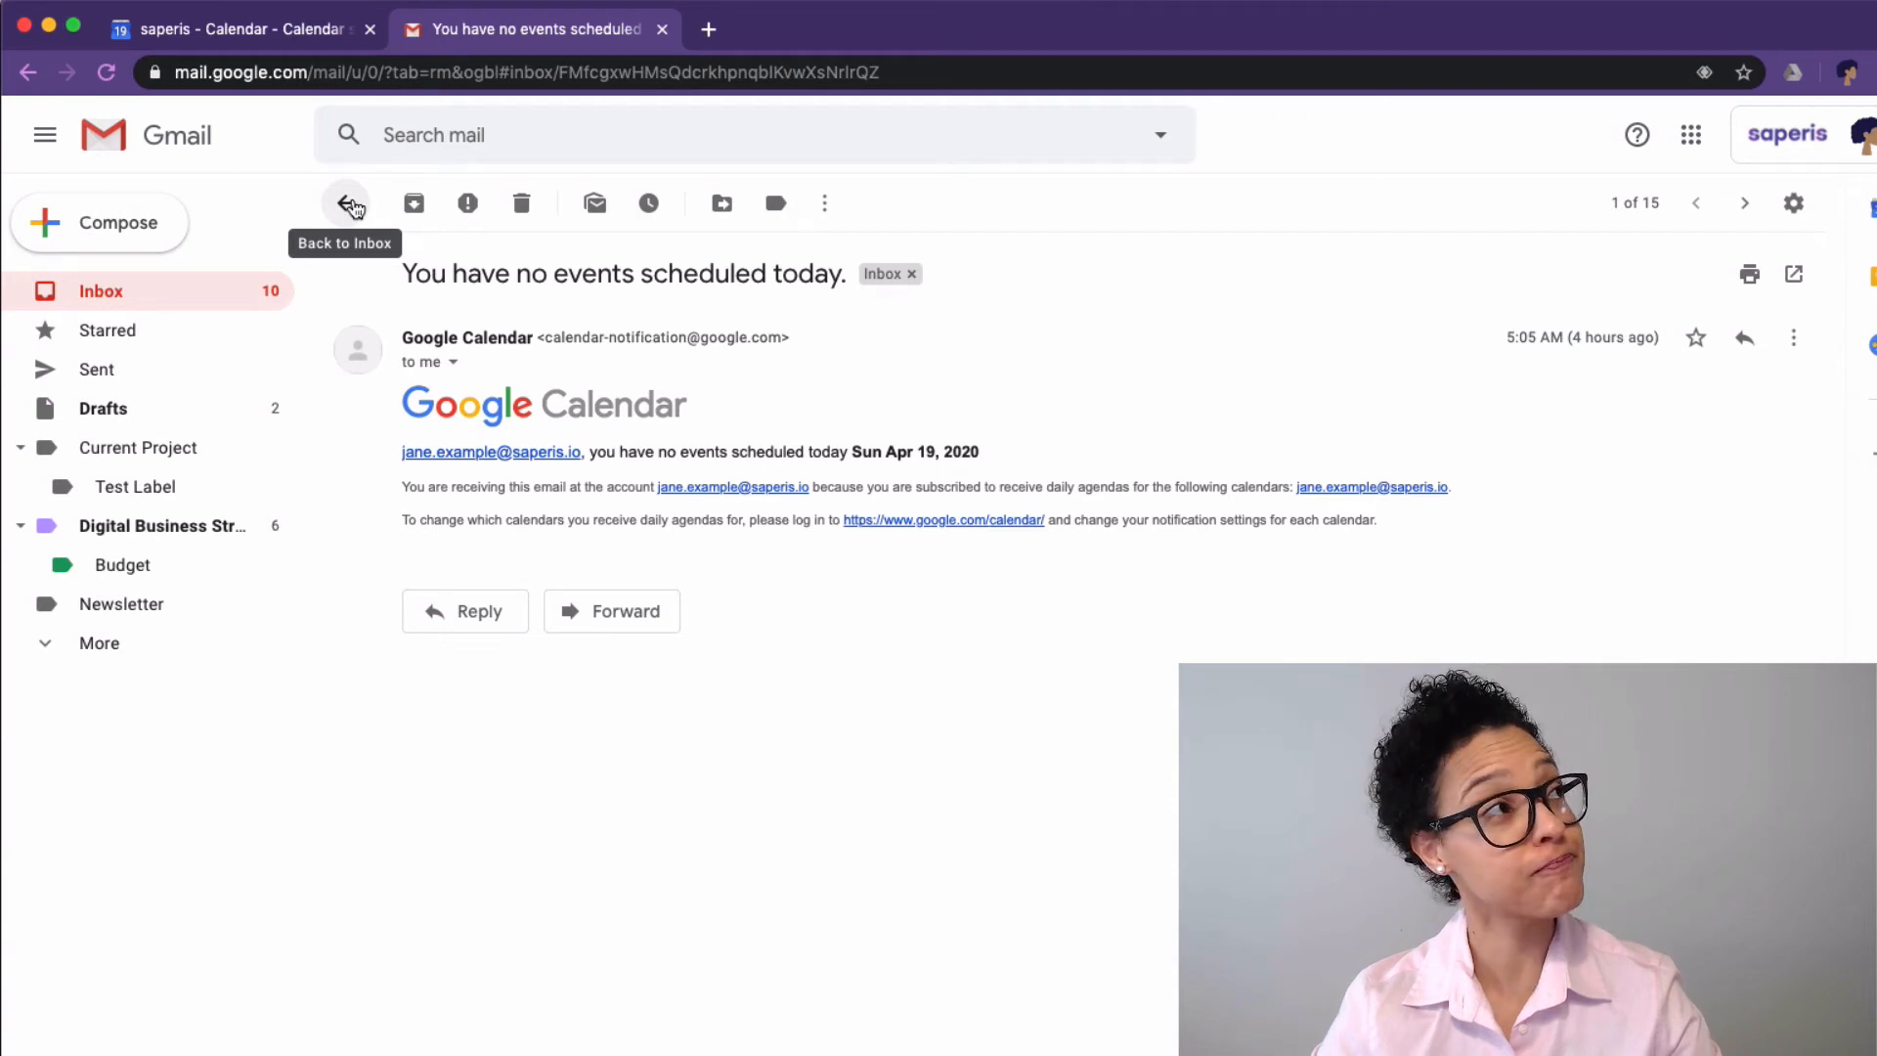
Step: Back in the inbox, read the 'Daily Agenda … as of 5am' email for April 18
{"action": "left_click", "coordinate": [348, 202]}
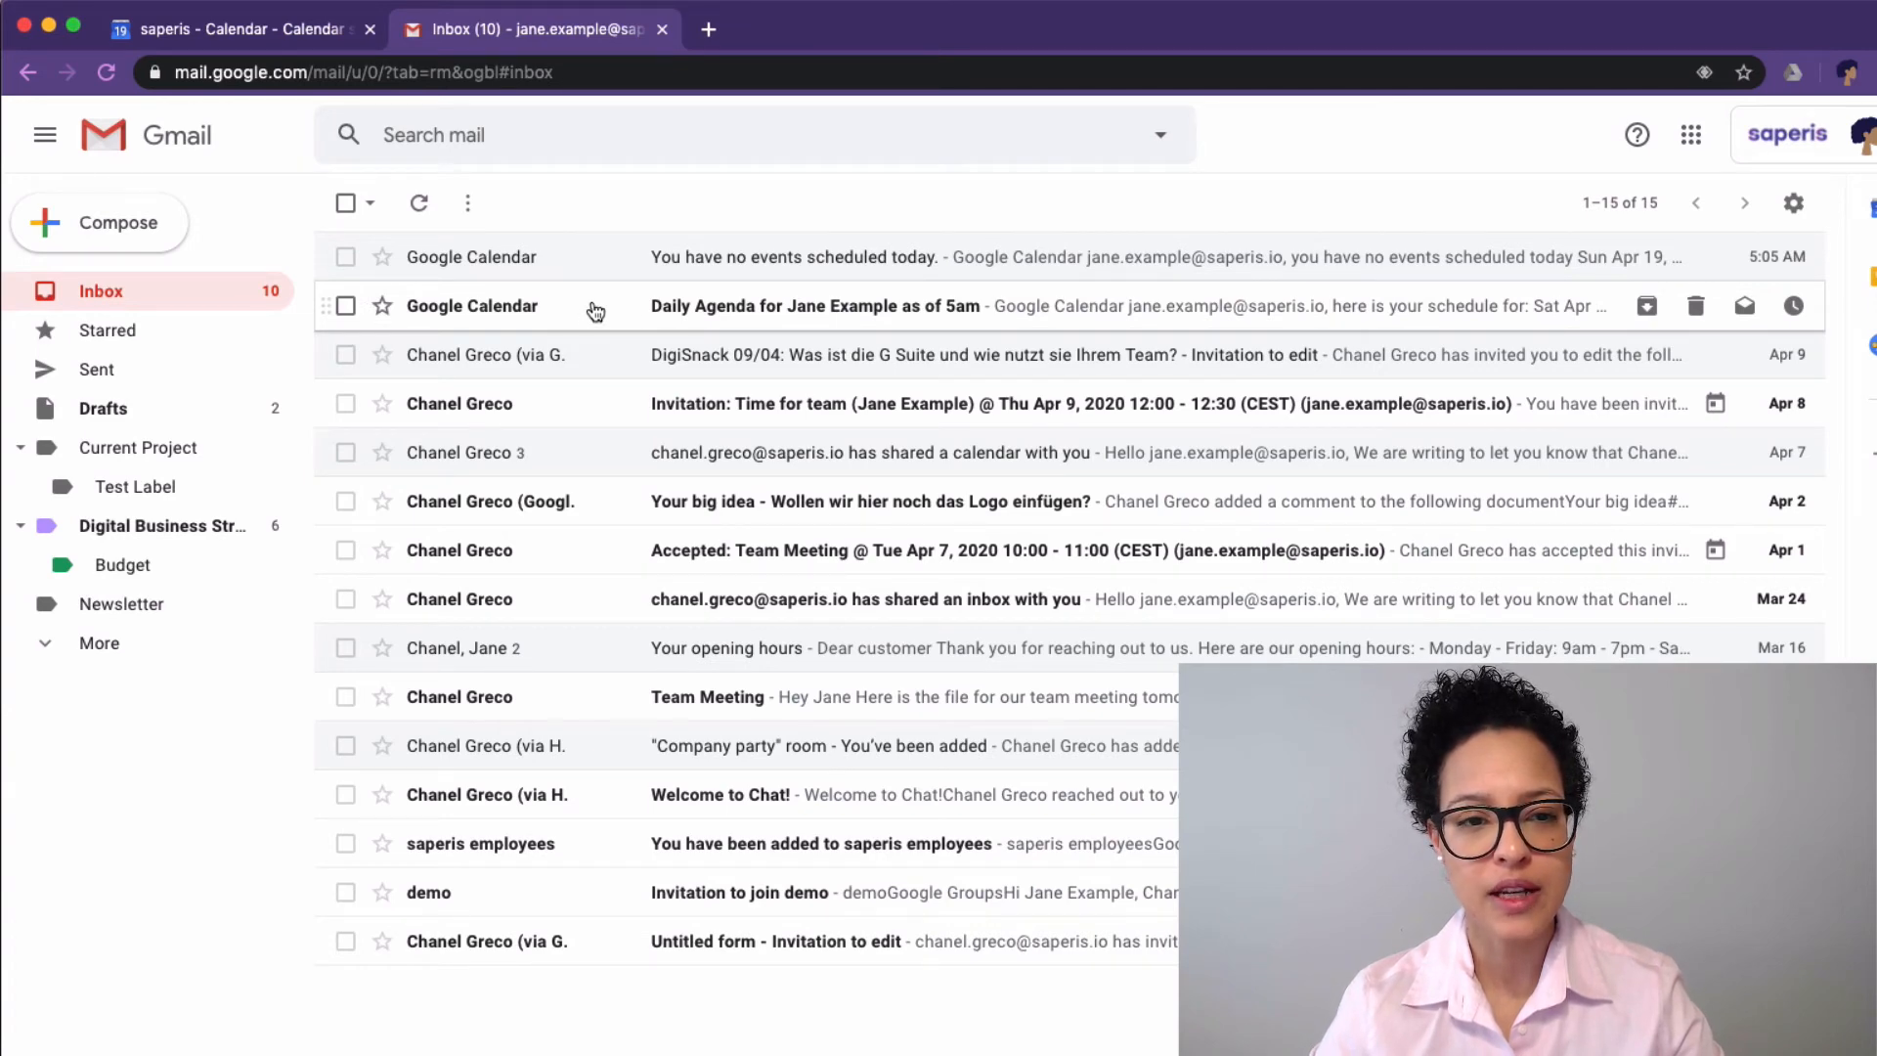
{"action": "left_click", "coordinate": [813, 305]}
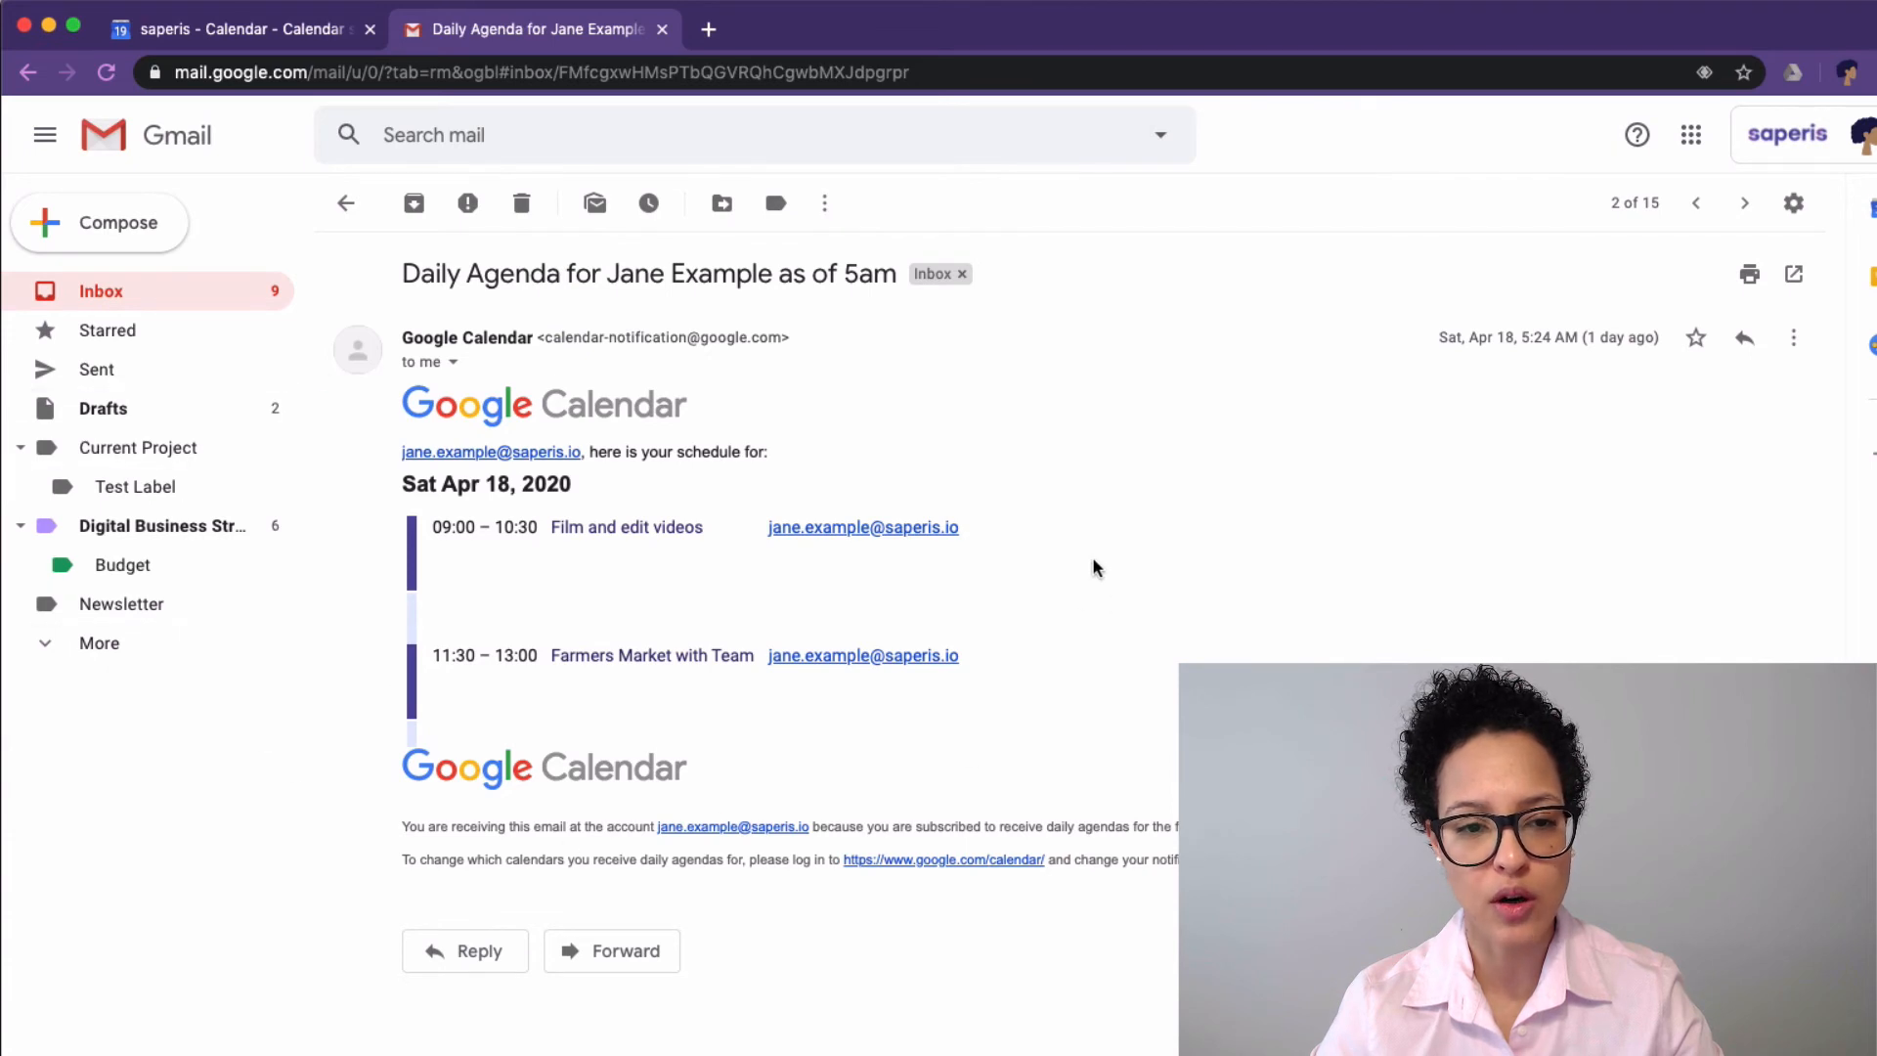
{"action": "mouse_move", "coordinate": [1103, 565]}
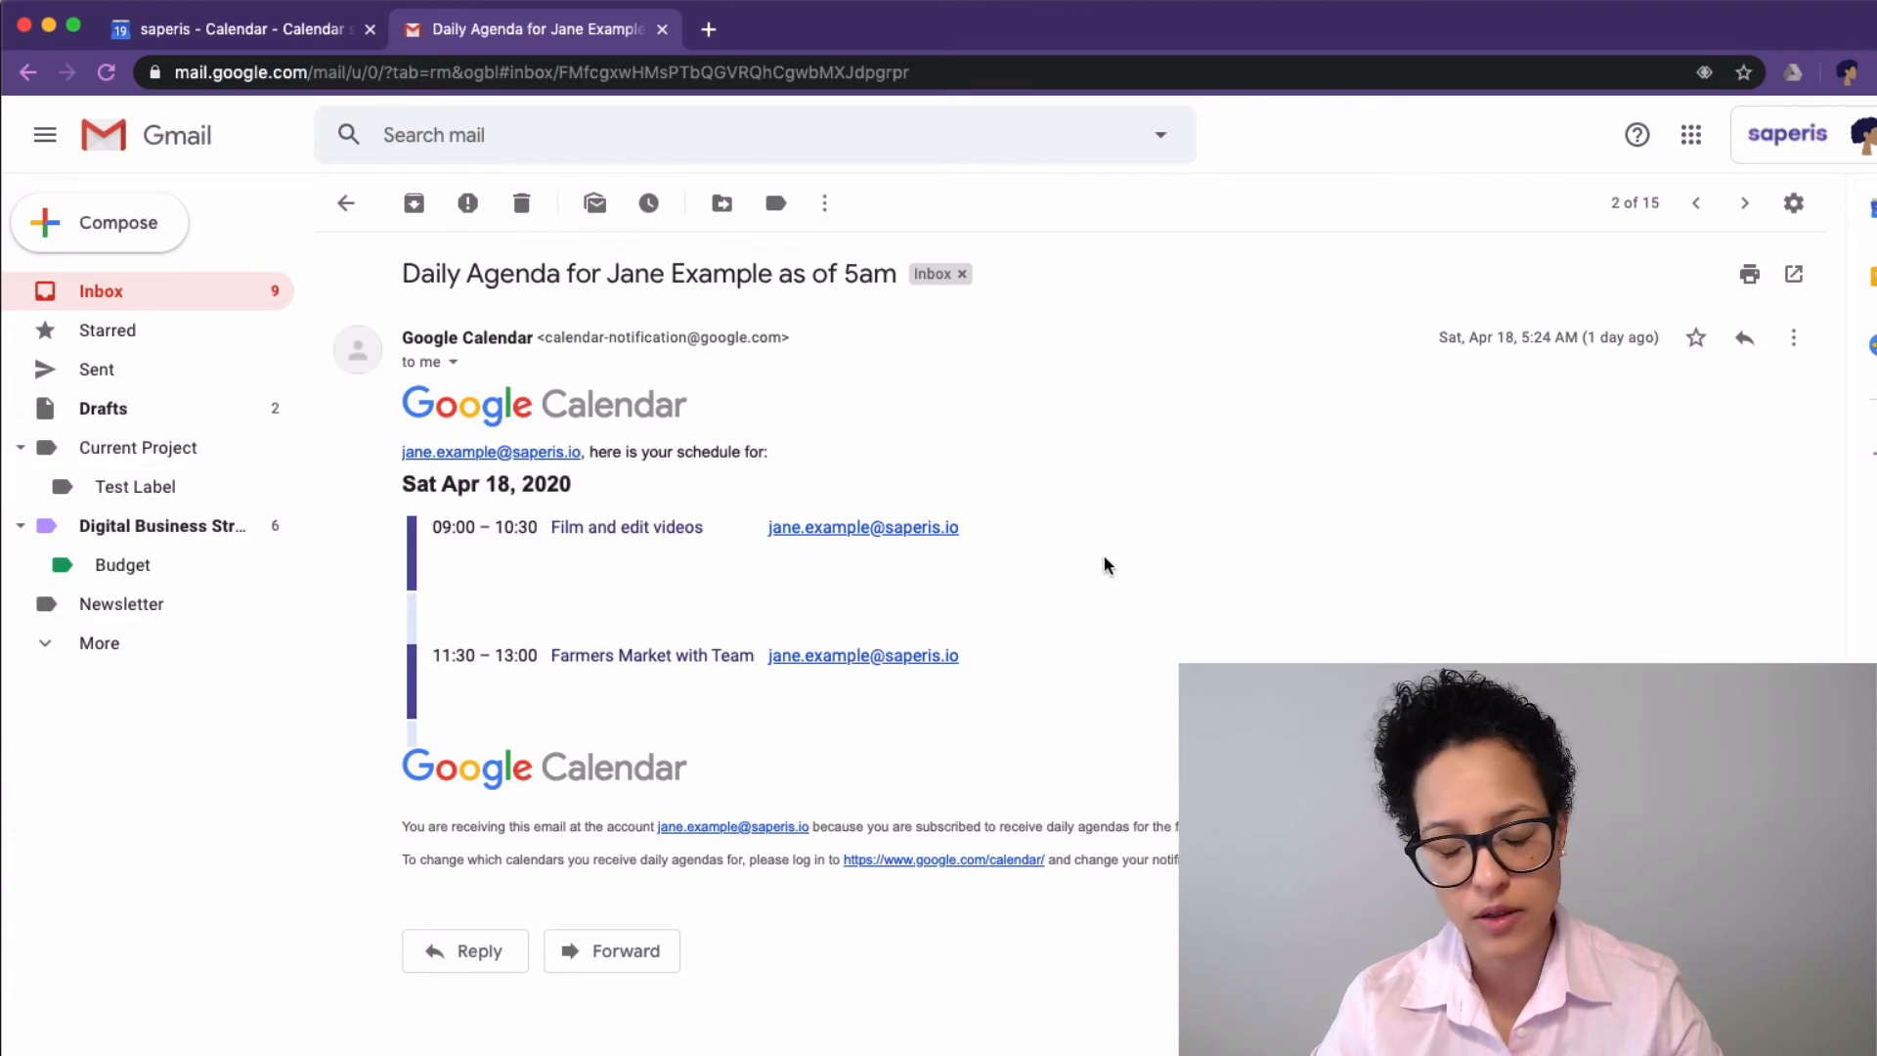